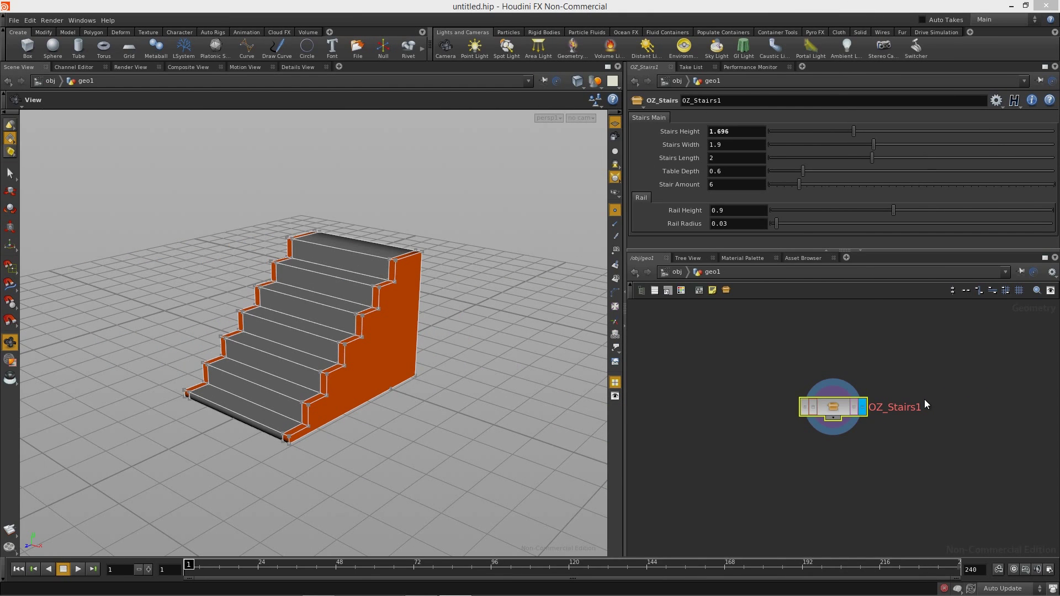
mouse_move(402, 379)
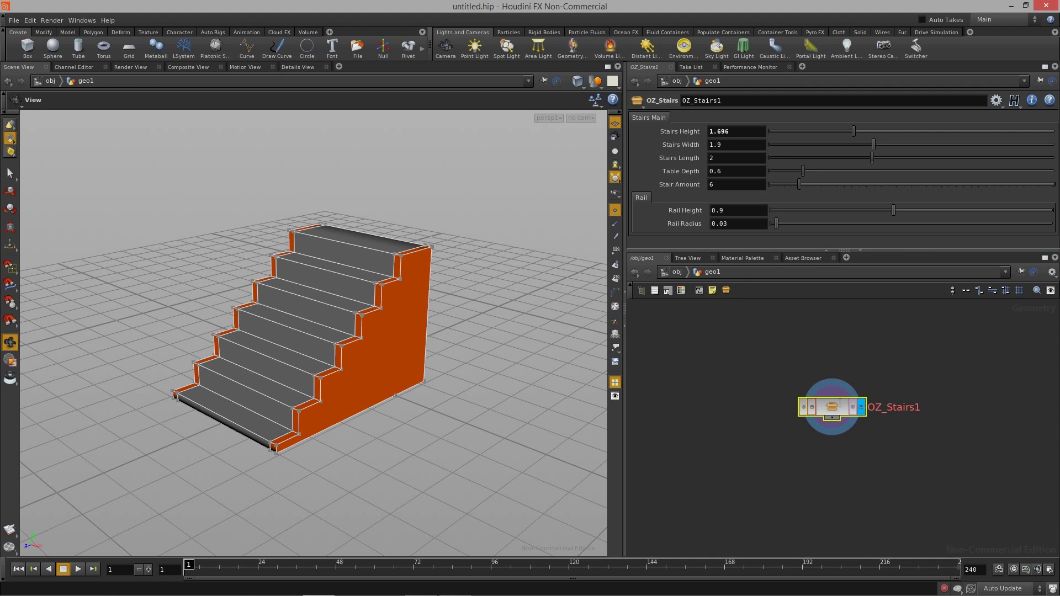
- Dive from geo1 into the OZ_Stairs1 subnetwork to reveal its join, fuse, switch and copy nodes
double_click(831, 407)
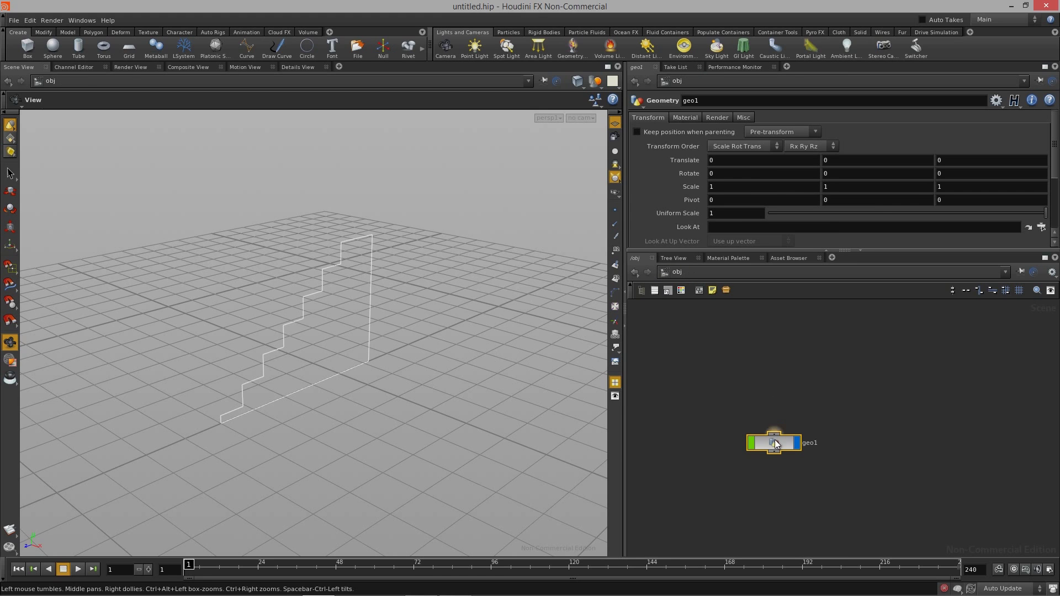
double_click(773, 442)
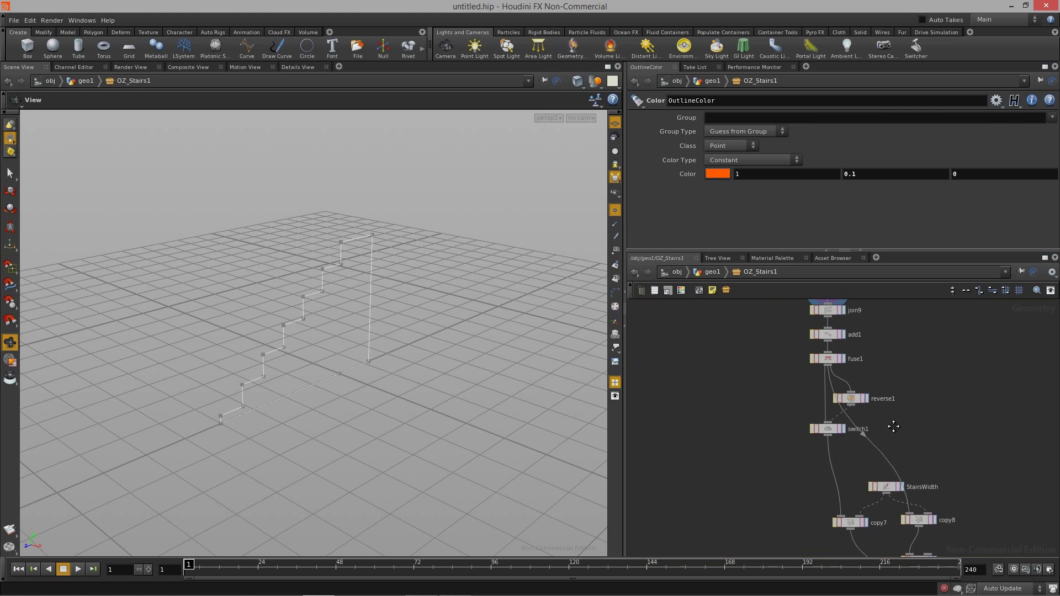